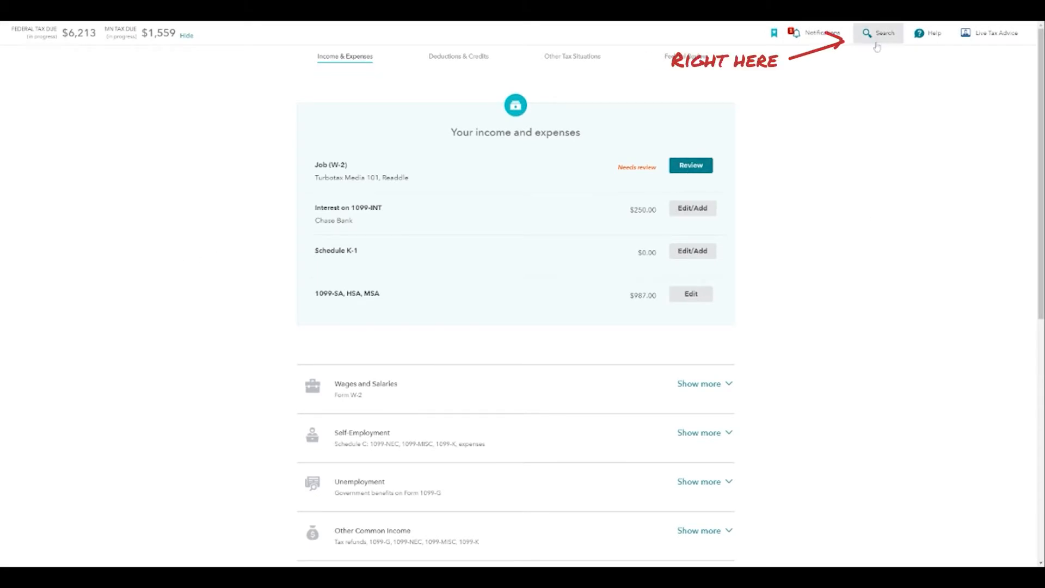
# Search 'w2' and jump to the W-2 summary listing two employers totaling $90,000
pyautogui.click(878, 32)
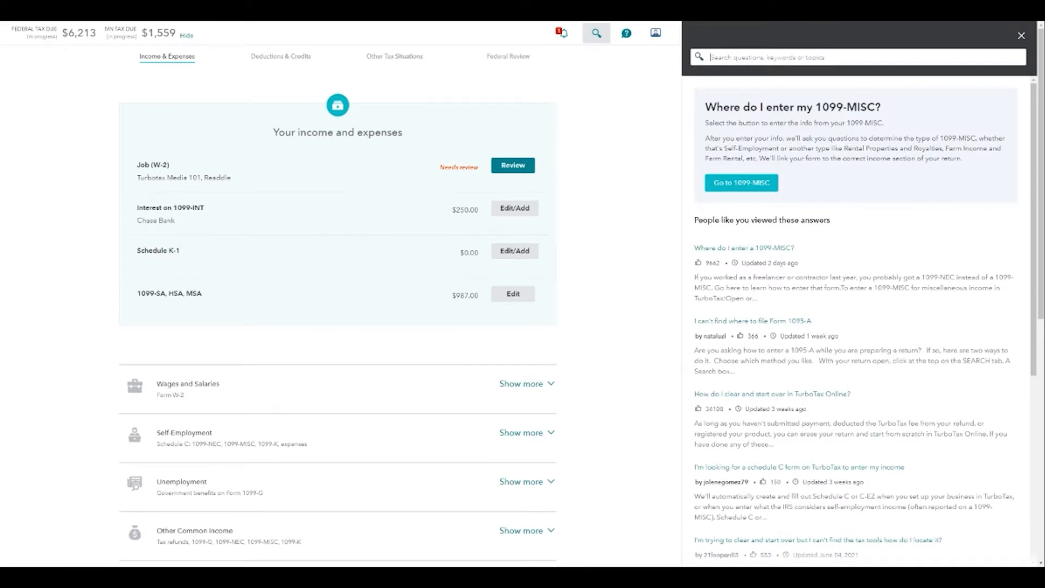
pyautogui.write('w2')
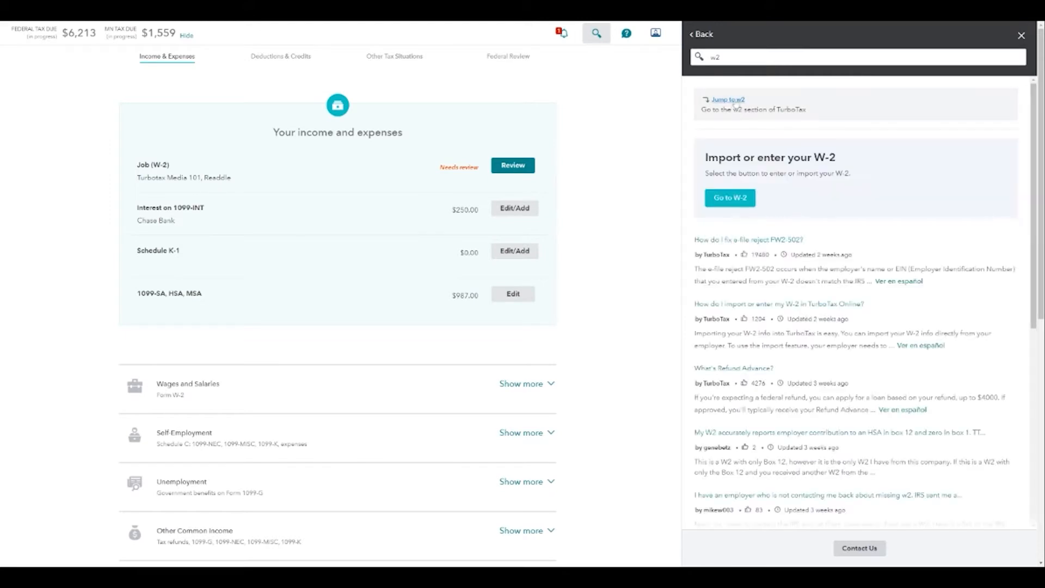
pyautogui.click(730, 198)
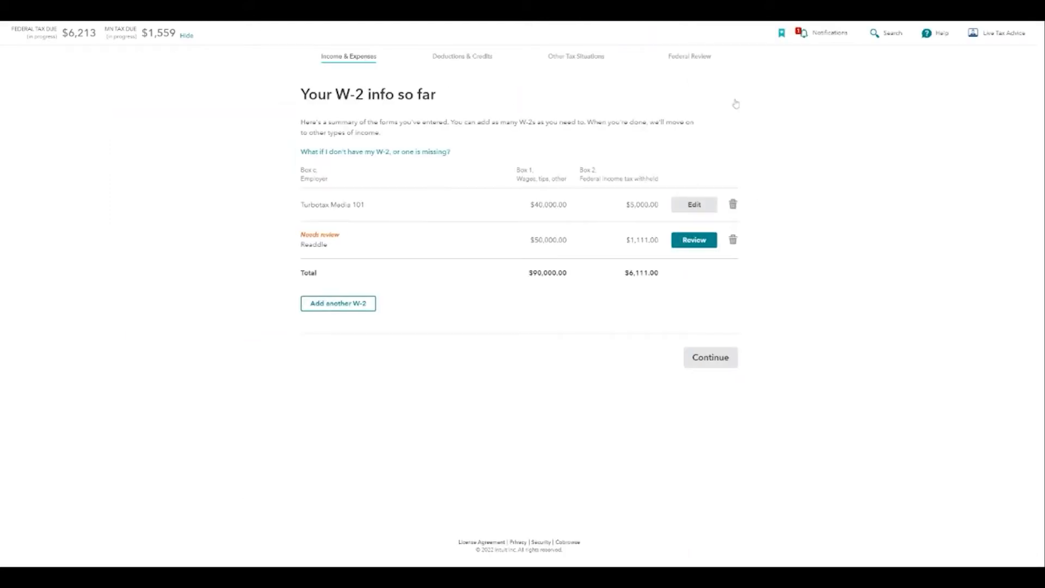
# Search 'k1' and jump to the Schedules K-1 or Q review page
pyautogui.click(885, 32)
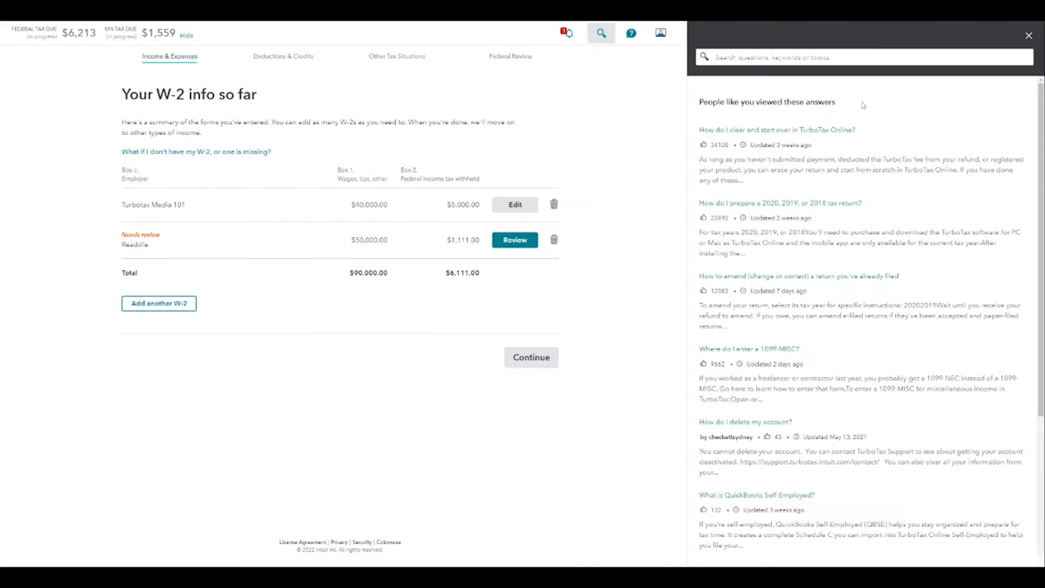
pyautogui.write('k1')
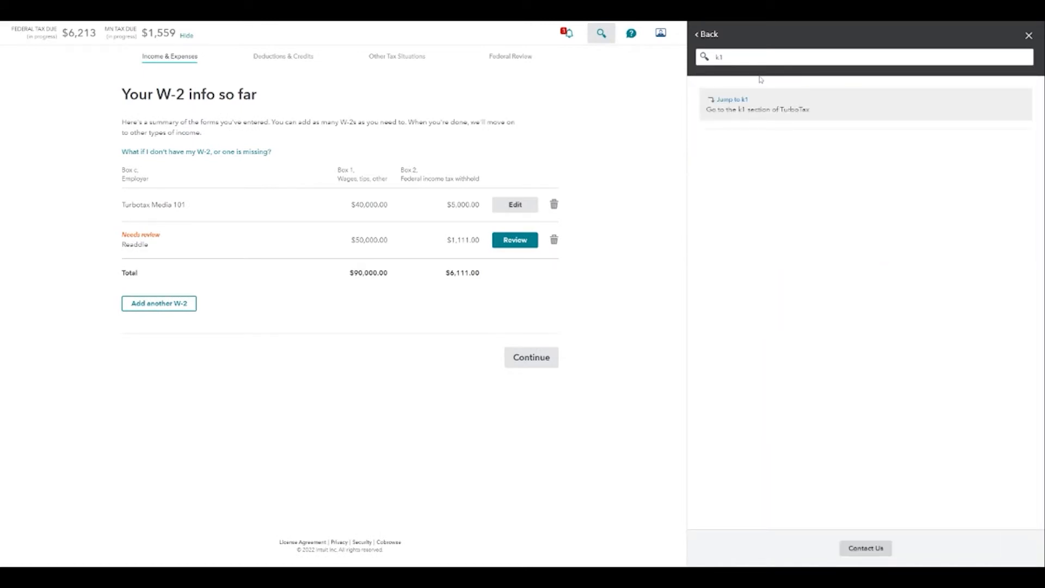
pyautogui.click(731, 99)
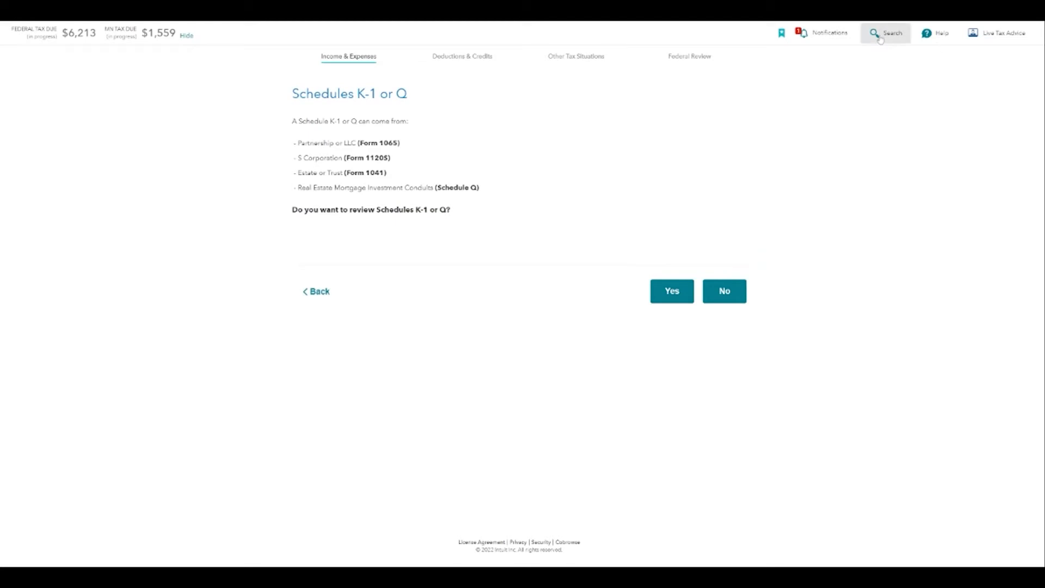
# Search '109' to reach the 1099-INT summary with Chase Bank $250 interest, then reopen Search
pyautogui.click(886, 33)
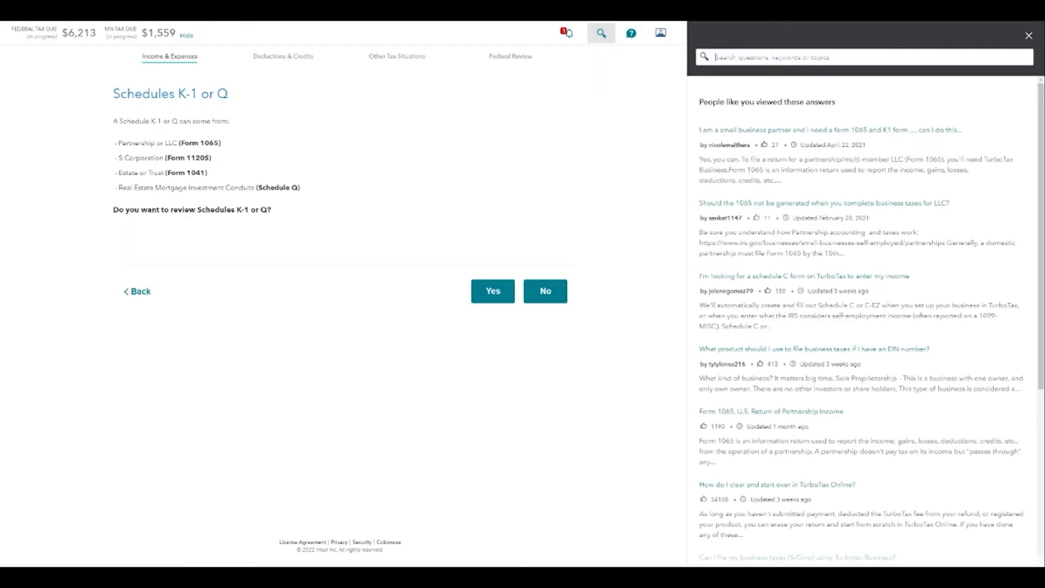
pyautogui.write('109')
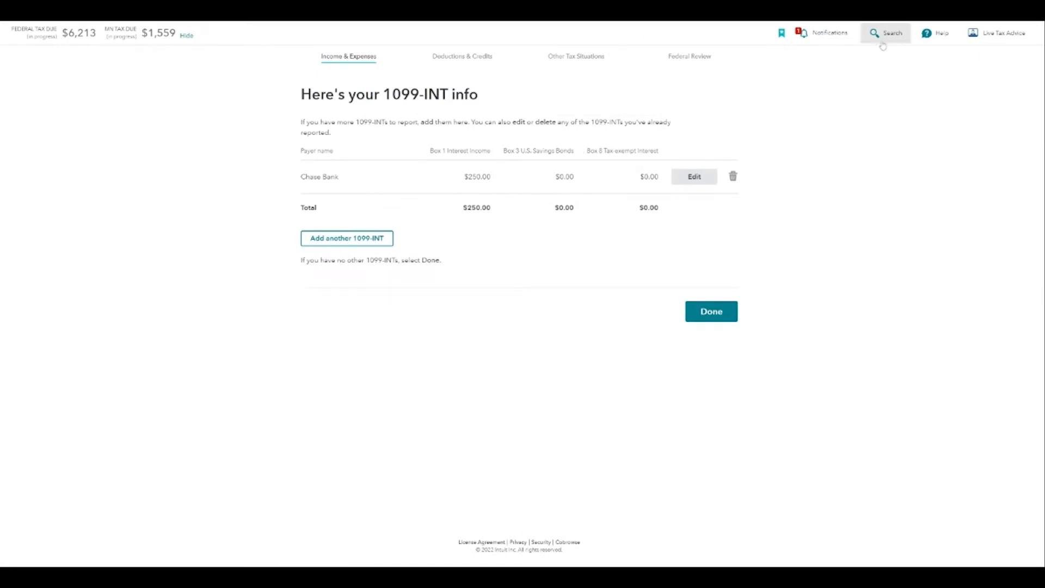
pyautogui.click(885, 33)
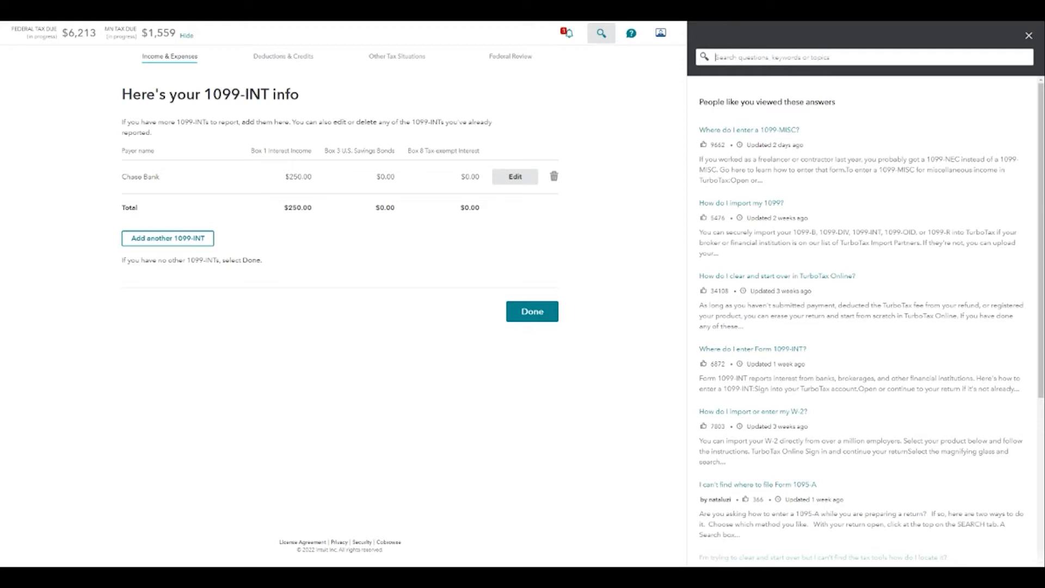
# Search 'estates and trusts' and view the FAQ on which TurboTax files an estate return
pyautogui.write('estate')
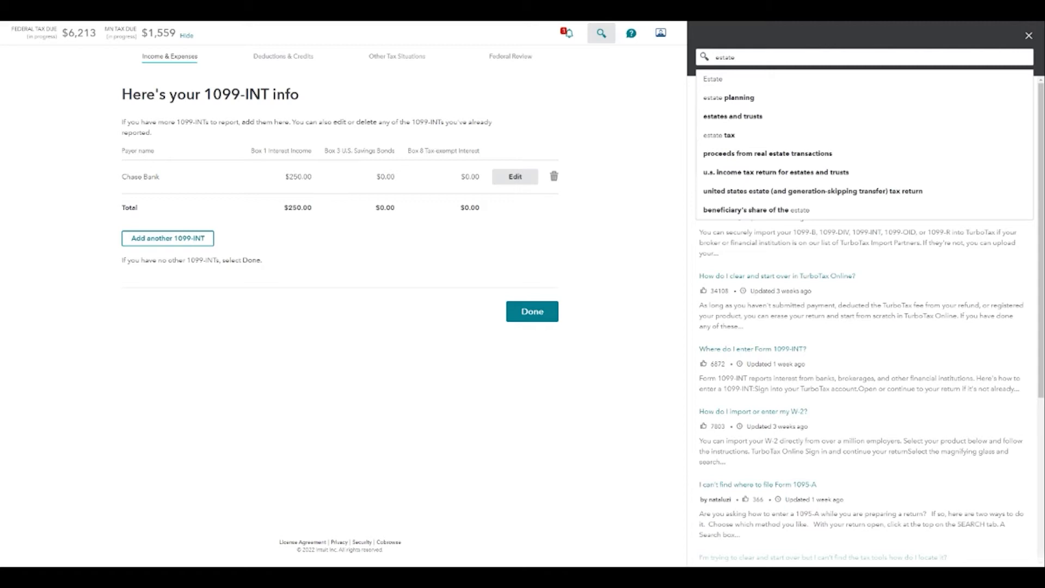
pyautogui.click(732, 117)
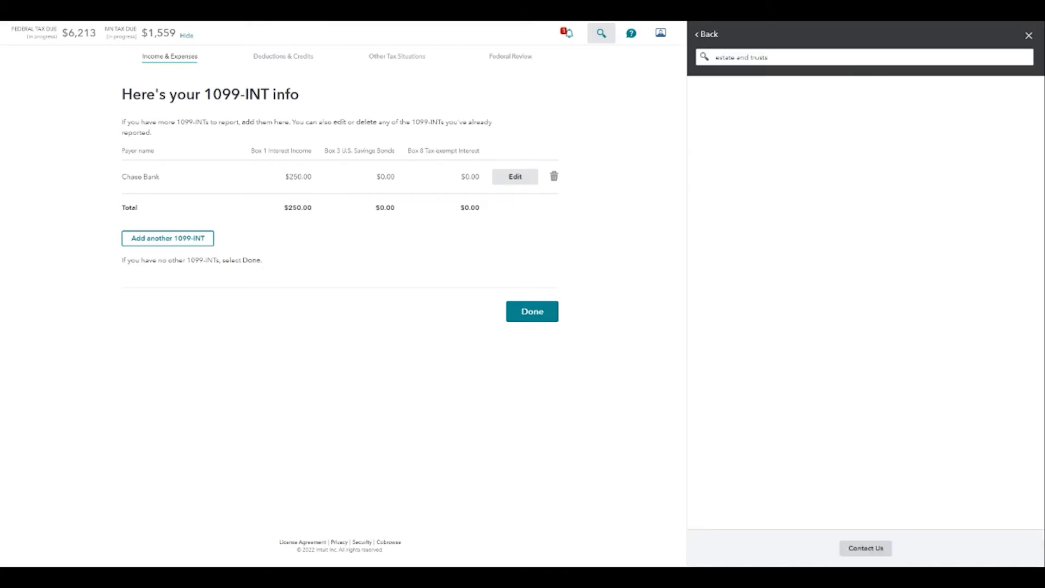
pyautogui.press('Enter')
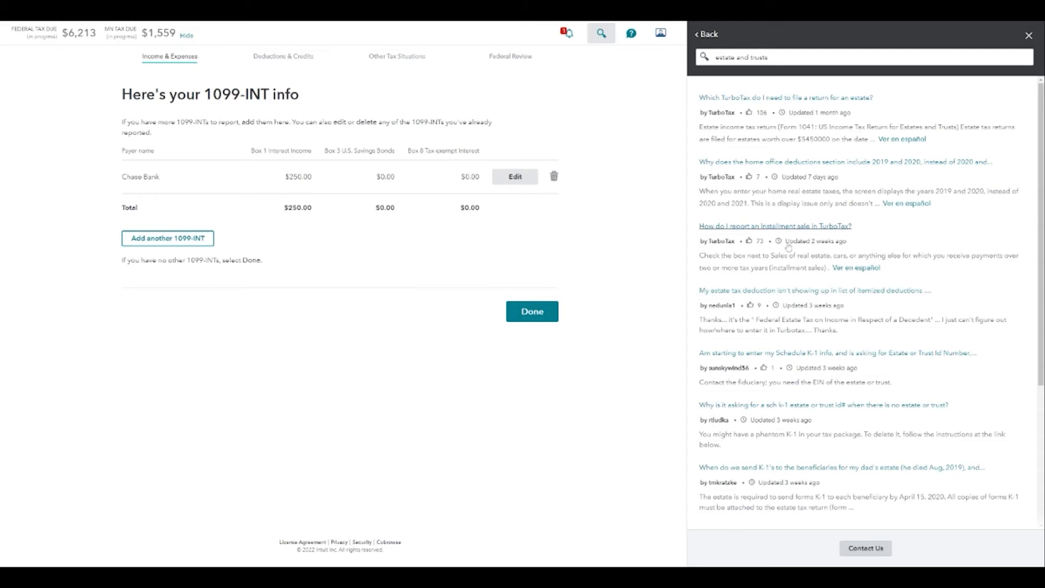
pyautogui.click(797, 97)
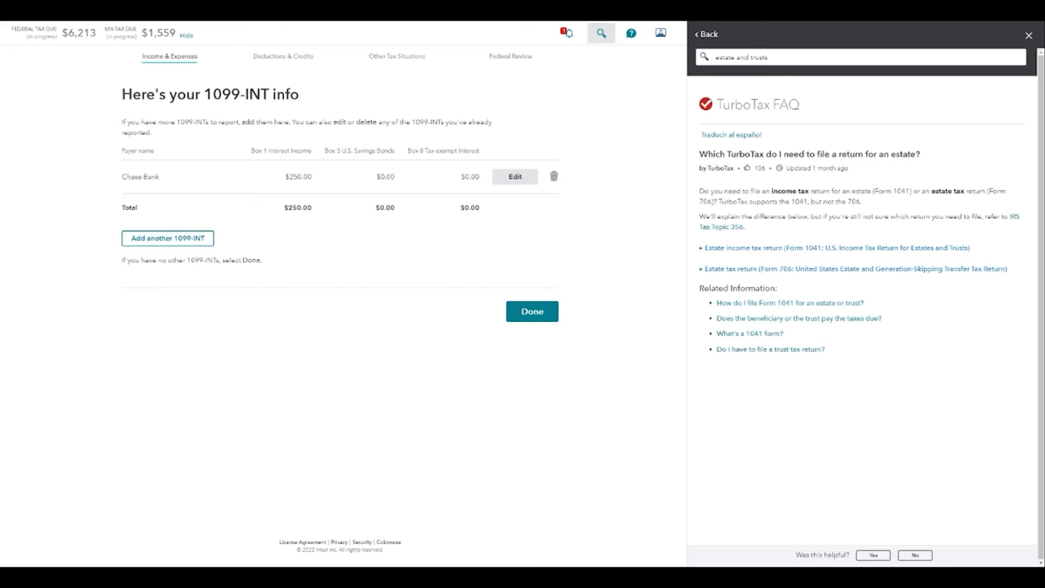
pyautogui.moveTo(796, 88)
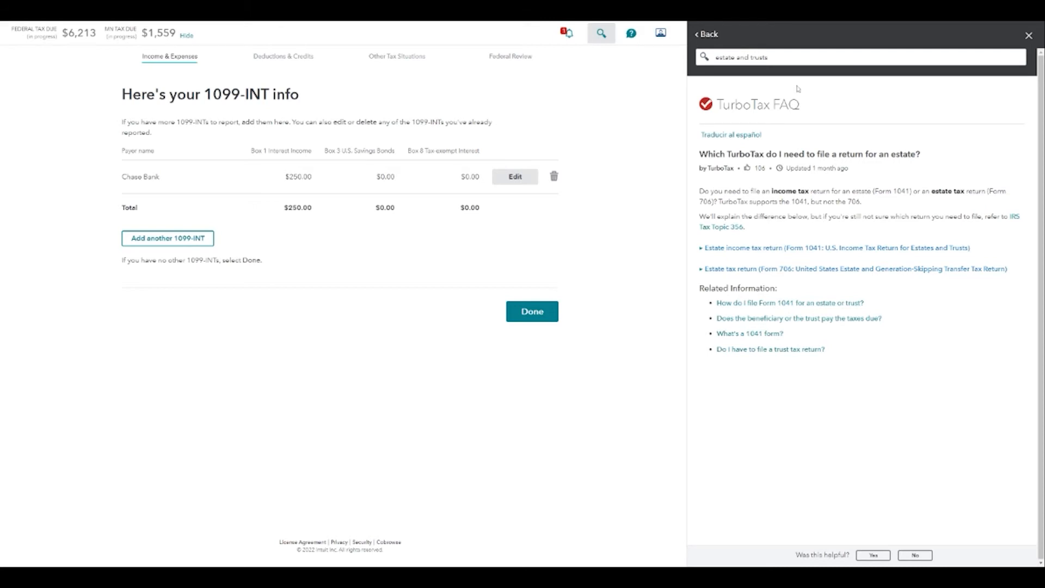
# Search '1041' to list help results on filing Form 1041 for an estate or trust
pyautogui.write('1041')
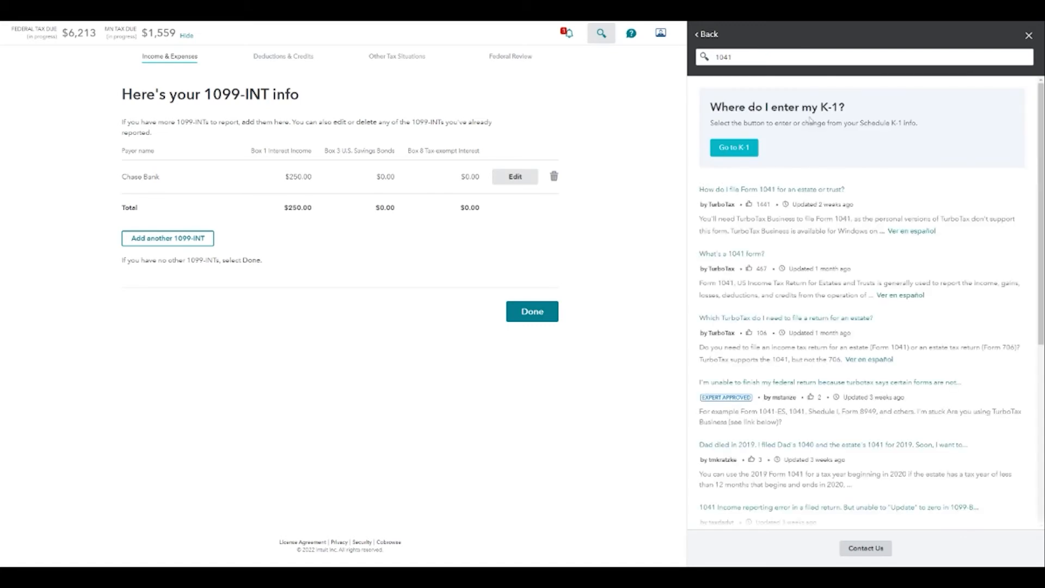
pyautogui.moveTo(753, 167)
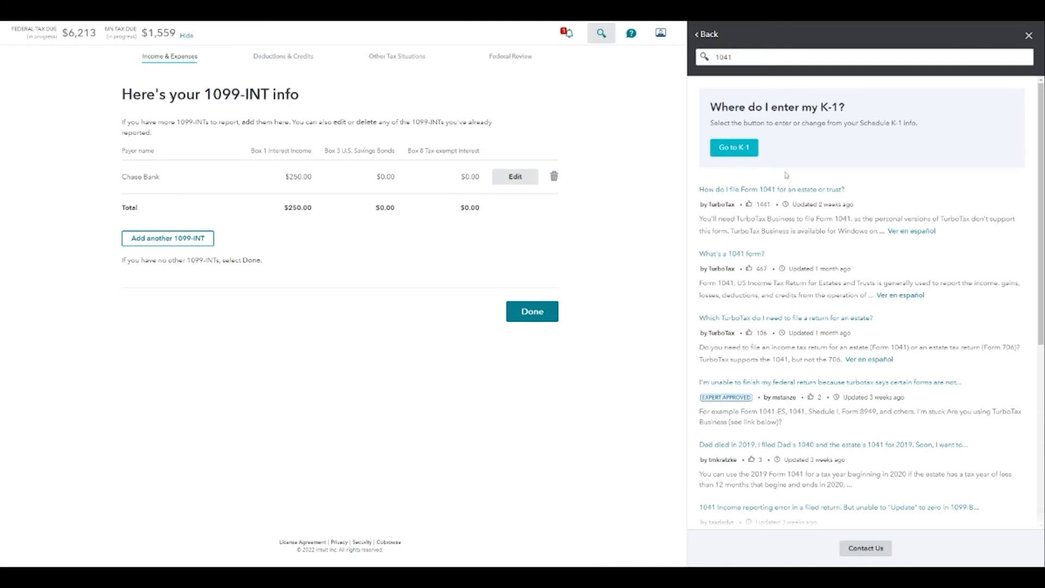
pyautogui.moveTo(819, 139)
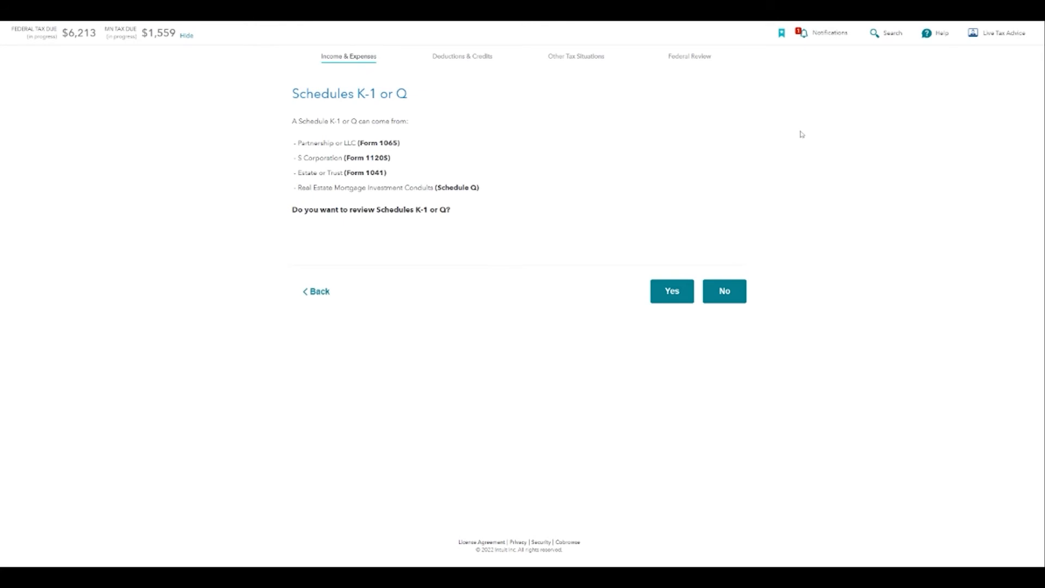
pyautogui.moveTo(767, 128)
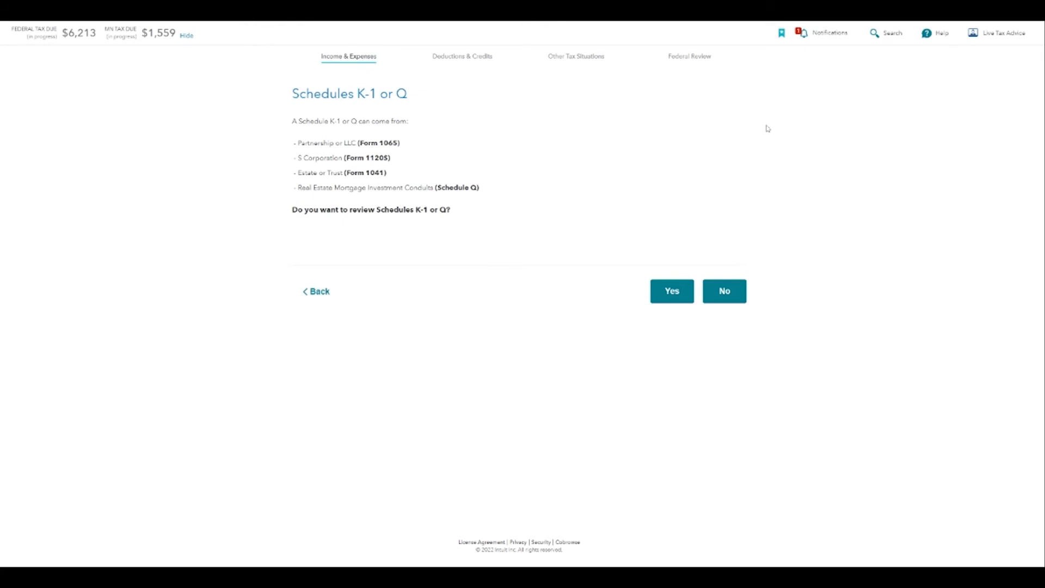